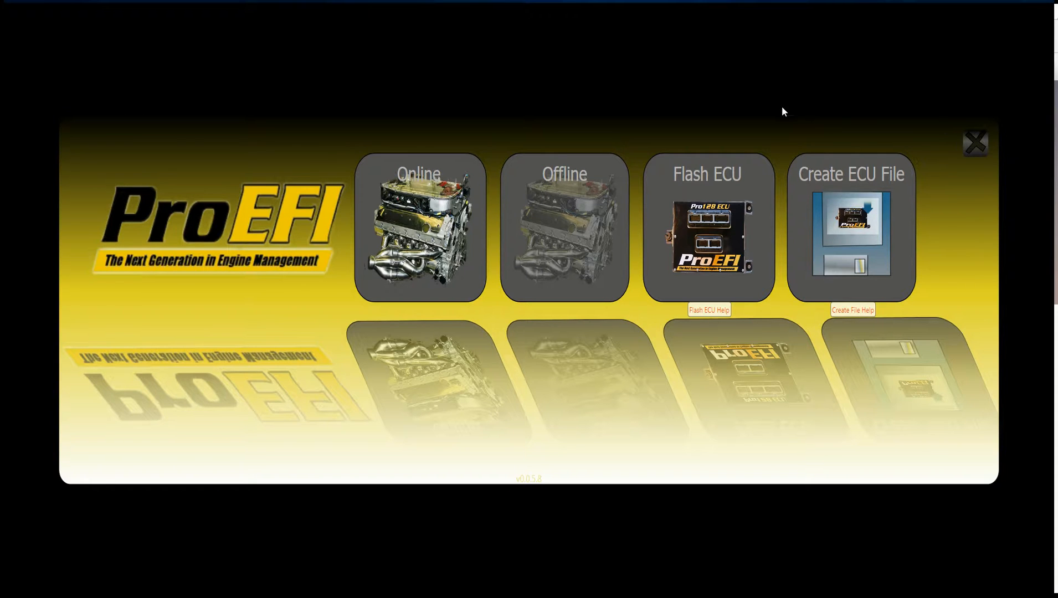
mouse_move(823, 187)
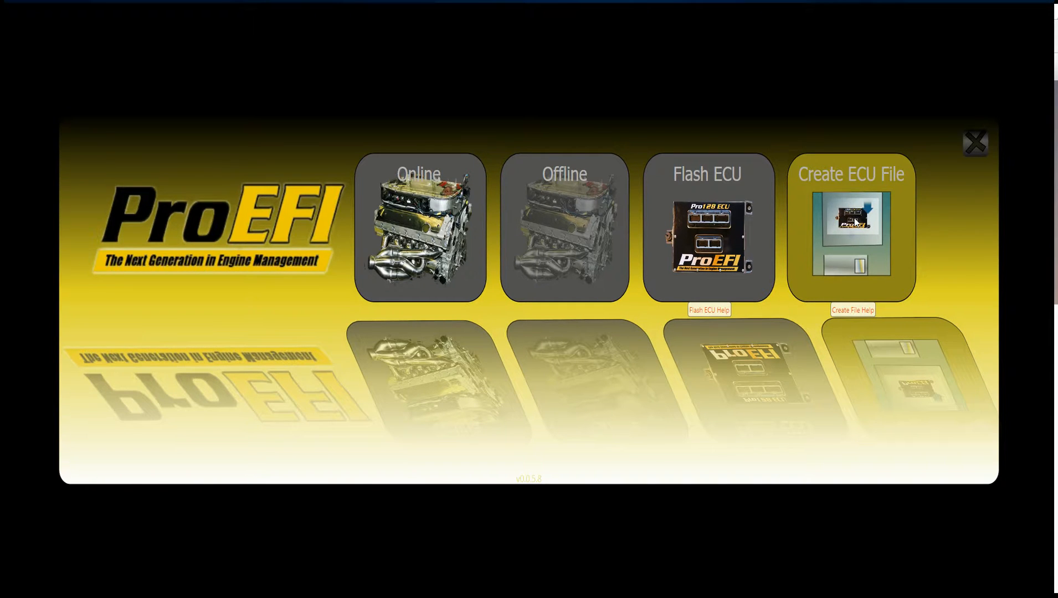
- Start a new ECU programming file with Create ECU File
click(851, 229)
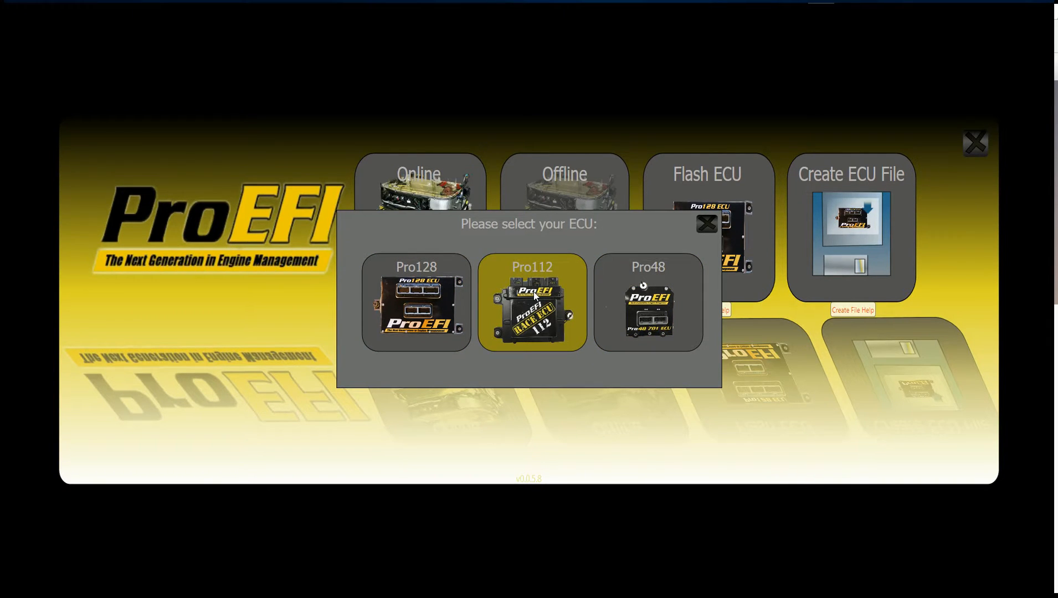
- Choose Pro112 and open DDIDEA_5pLS9_PROD_hdr.pro112 as the base firmware
click(531, 304)
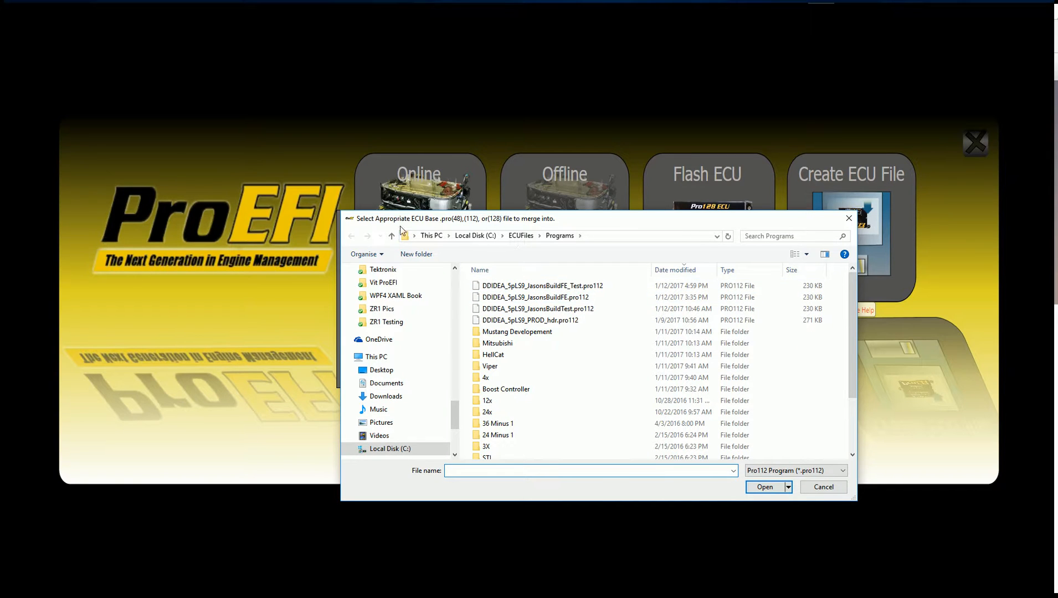
mouse_move(439, 226)
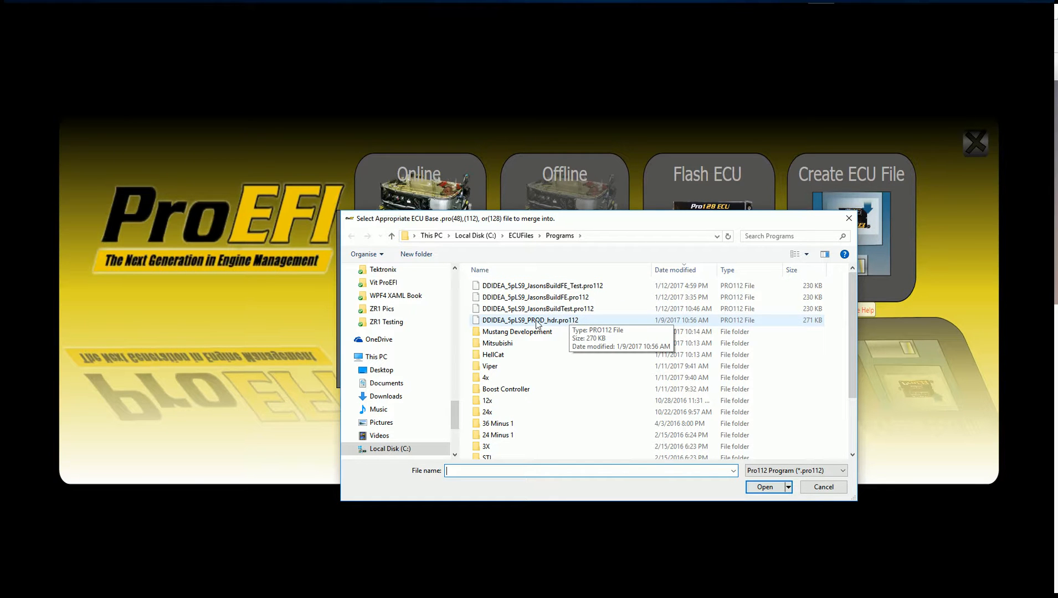
click(530, 319)
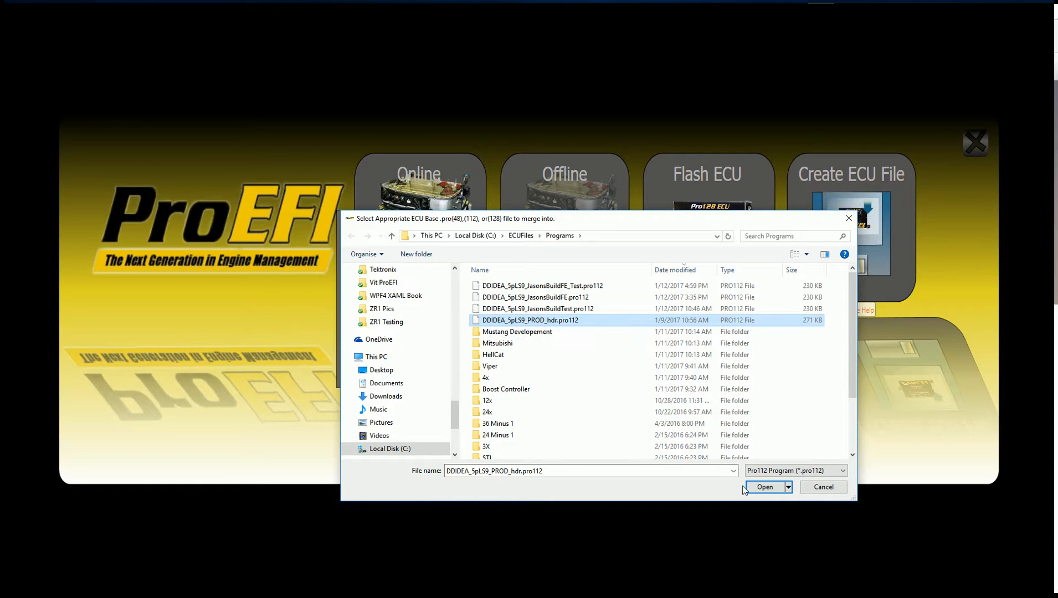
click(764, 487)
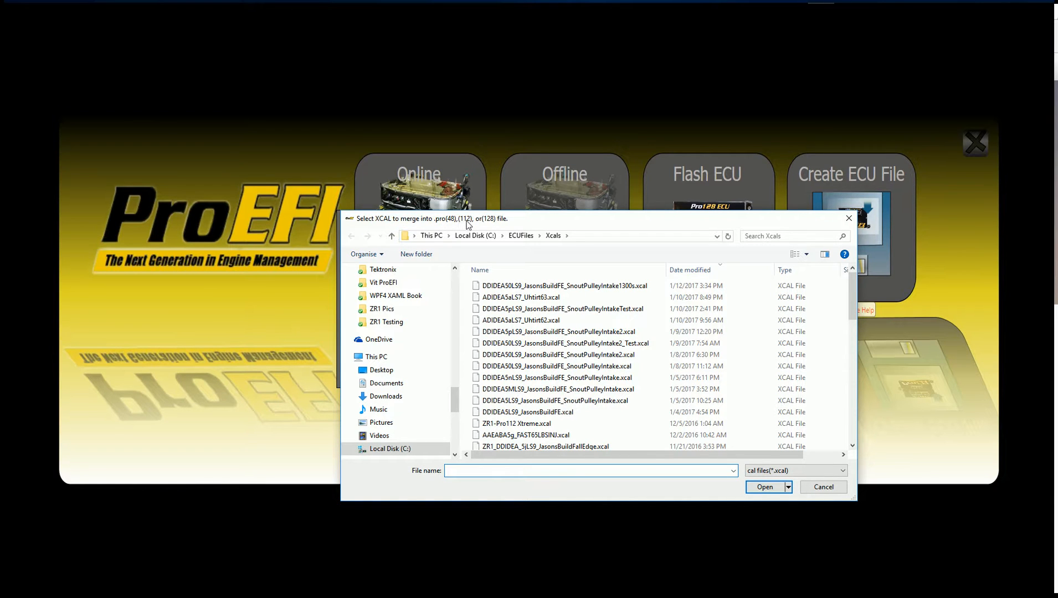
- Open DDIDEA50LS9_JasonsBuildFE_SnoutPulleyIntake1300s.xcal, the newest XCAL, for merging
click(560, 286)
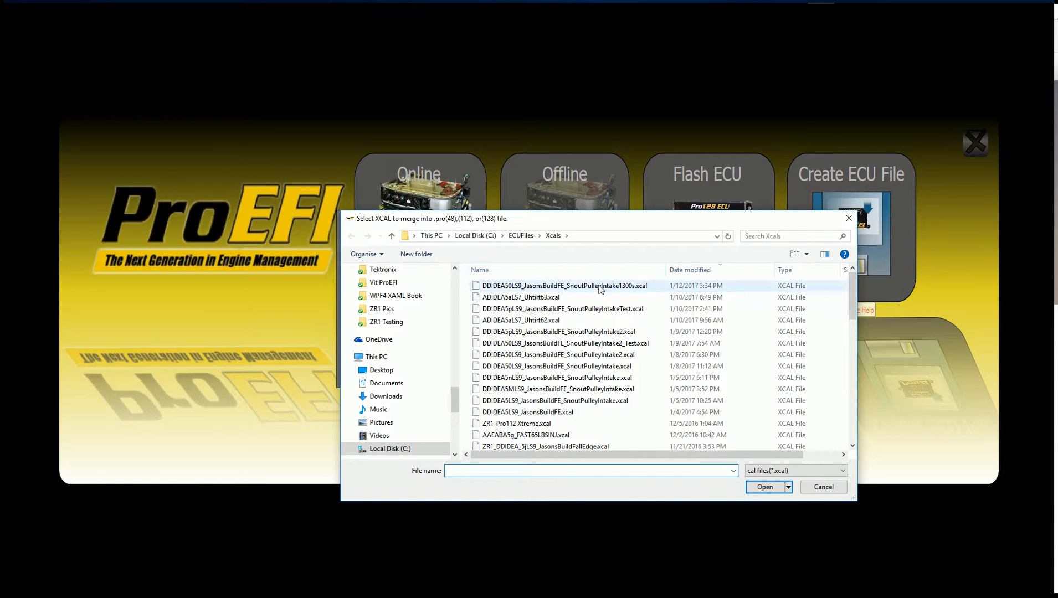
mouse_move(563, 290)
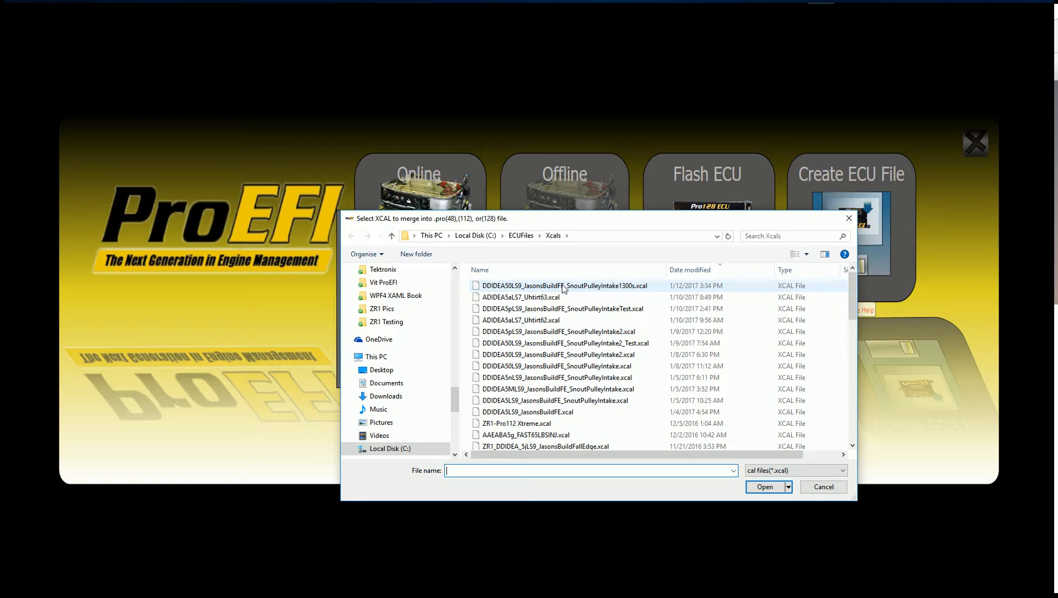
click(560, 285)
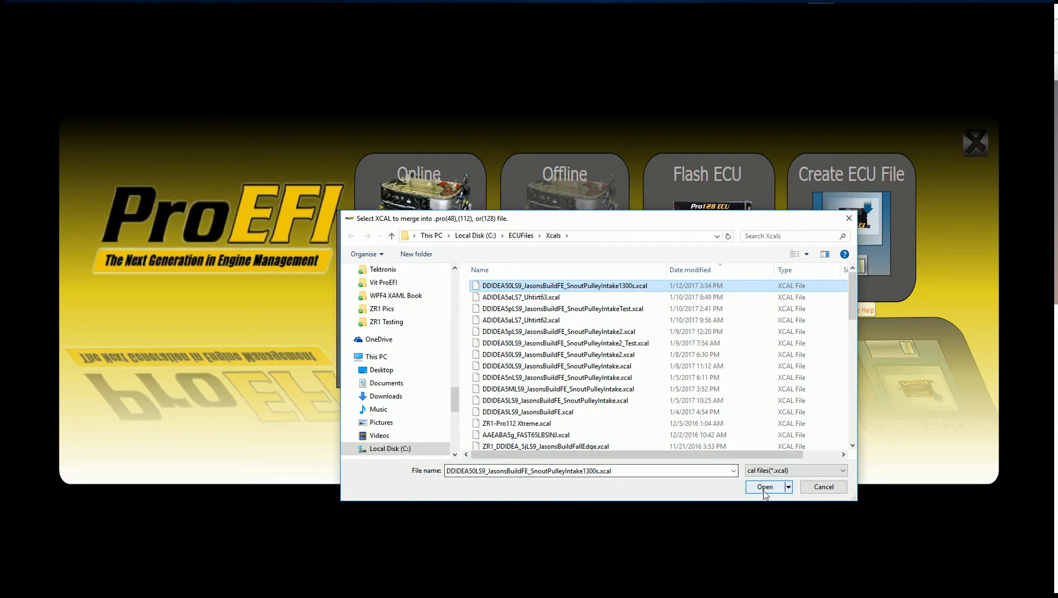
click(764, 487)
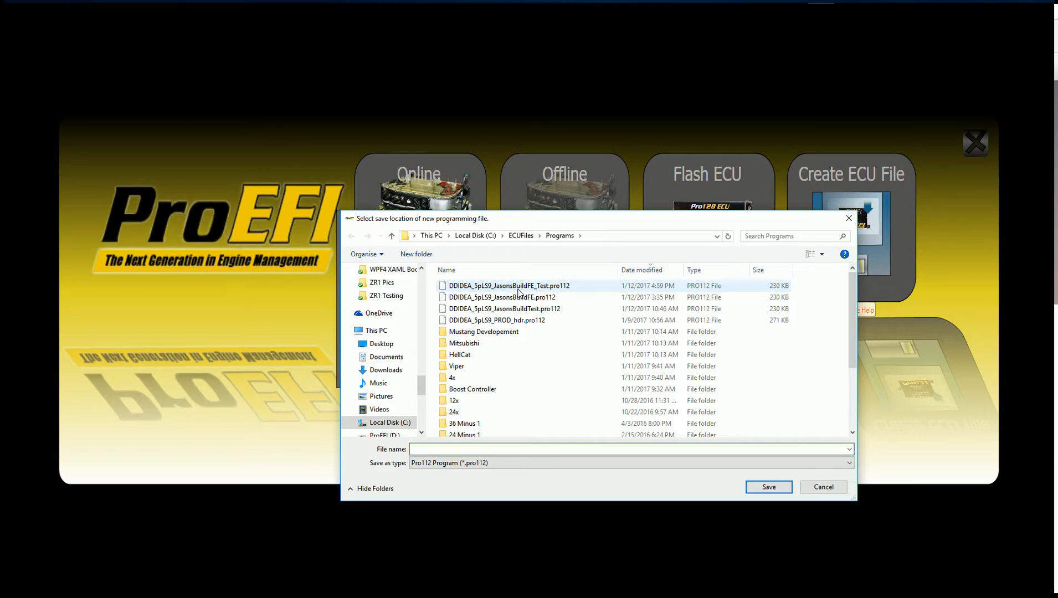
- Save the merged file over DDIDEA_5pLS9_JasonsBuildFE_Test.pro112, confirming the replacement
click(511, 285)
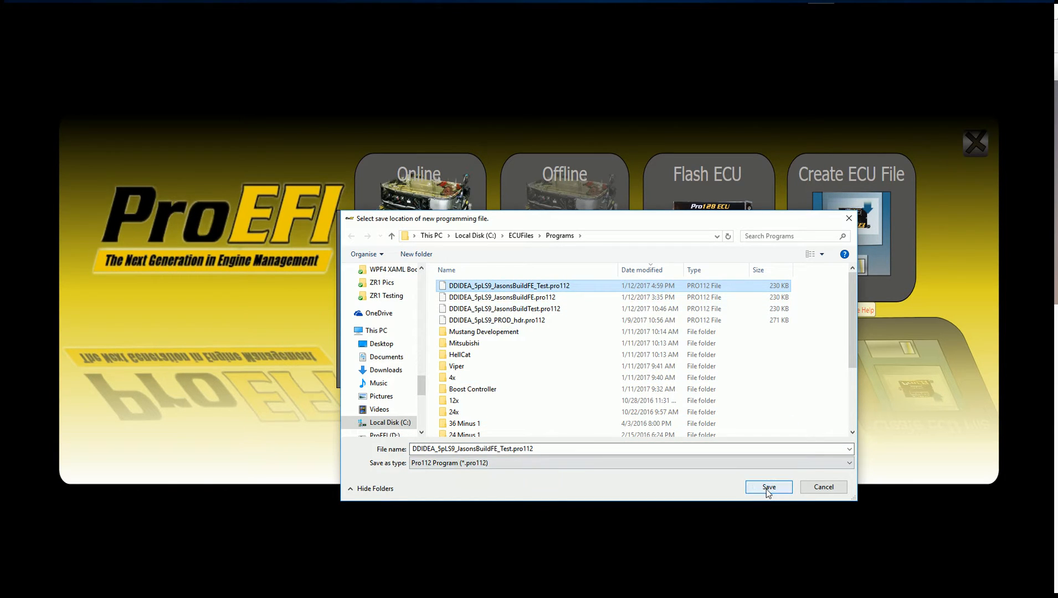
click(767, 487)
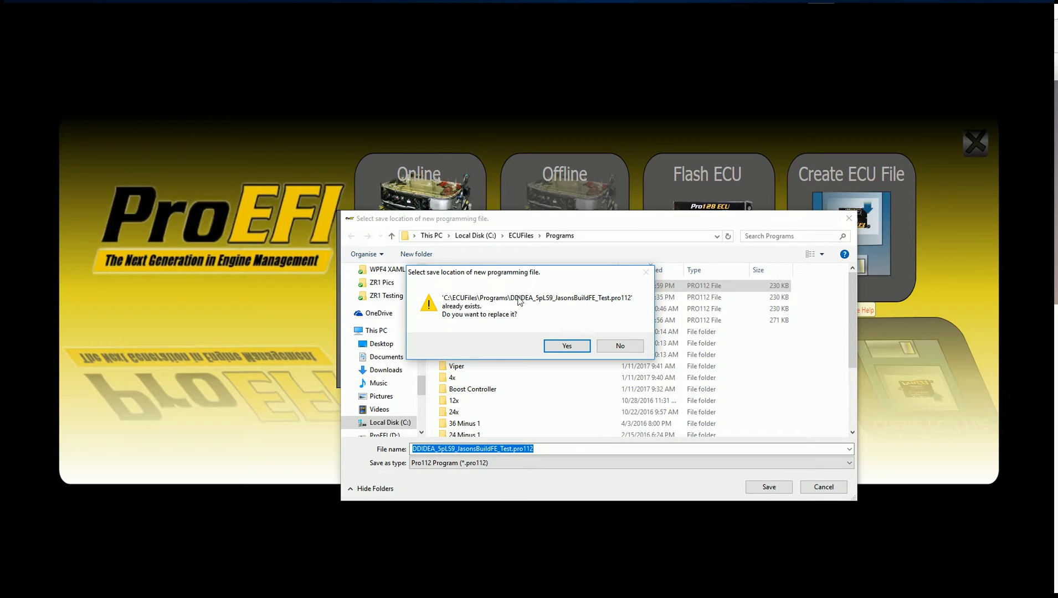
click(566, 345)
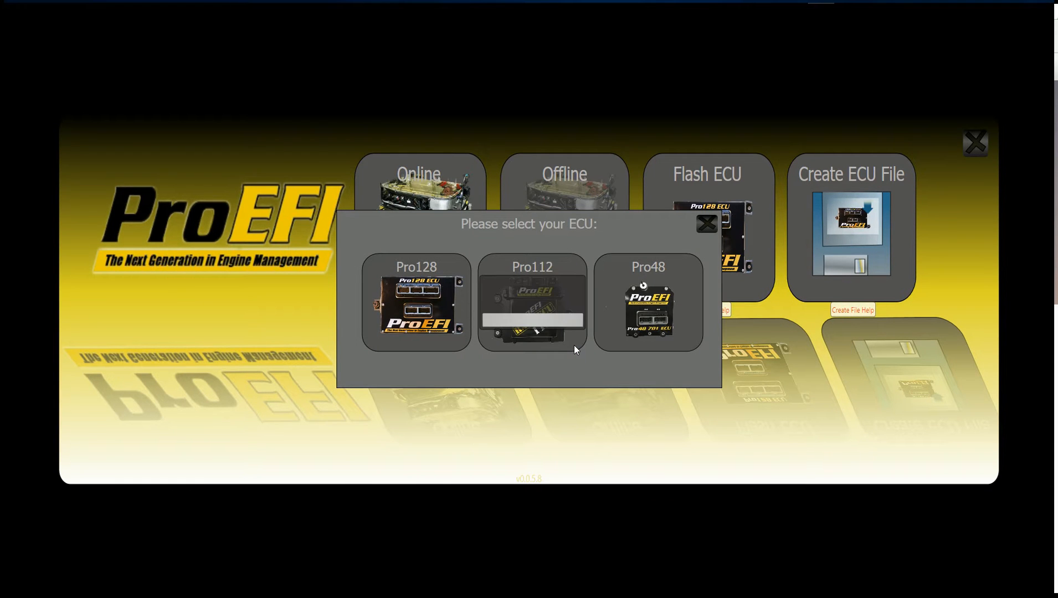
- Dismiss the 'Merge completed successfully' message and relaunch ProEFI from its desktop shortcut
click(531, 303)
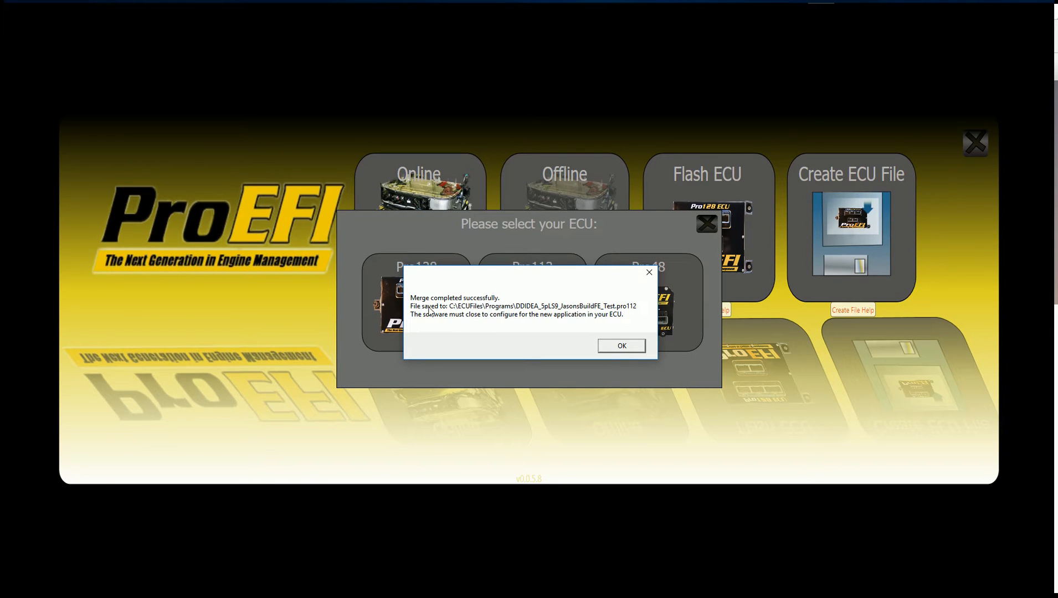
mouse_move(458, 323)
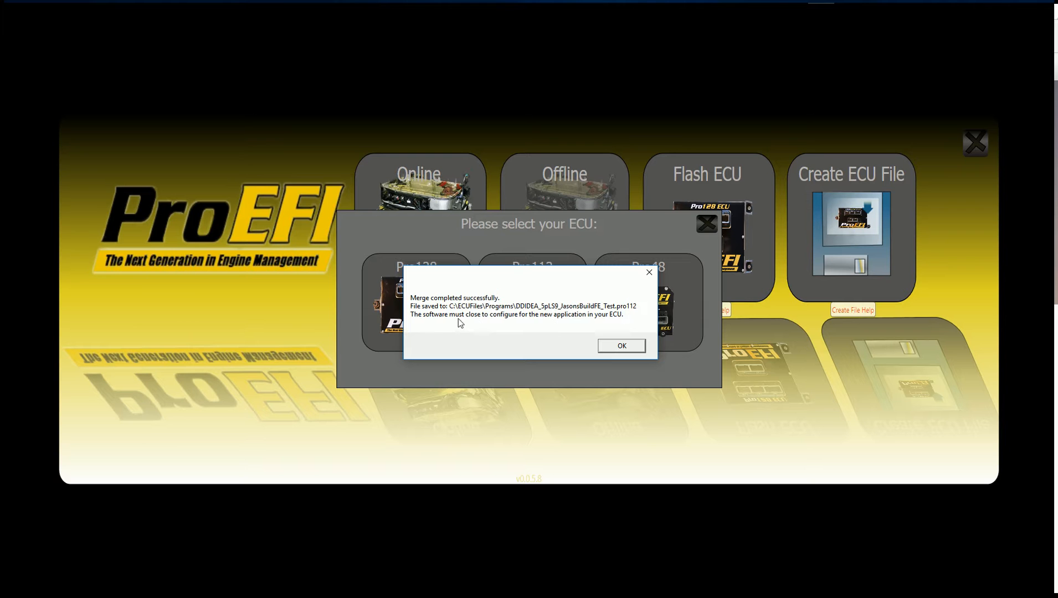
mouse_move(511, 325)
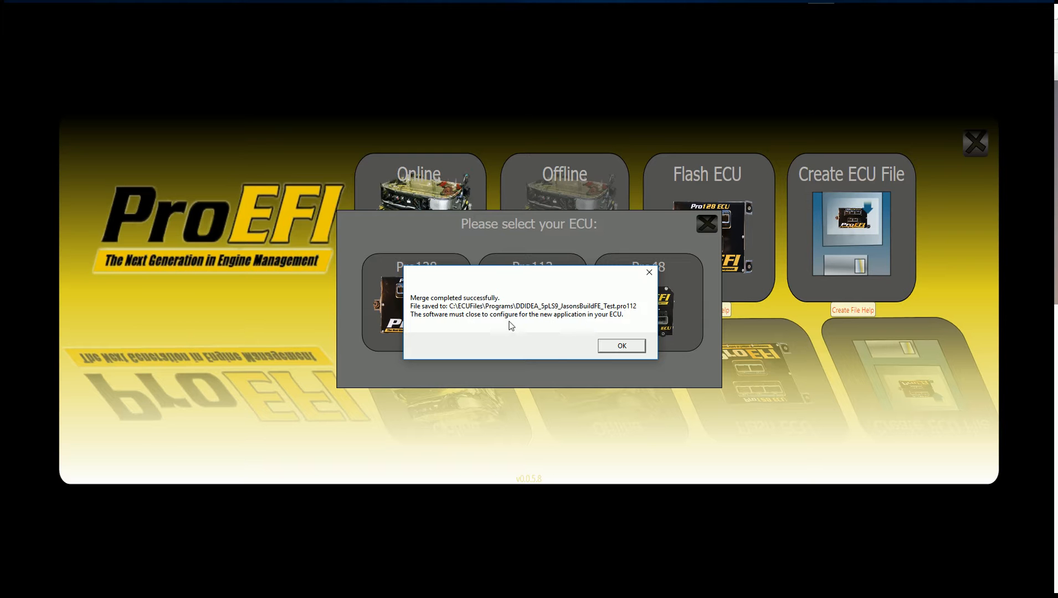
click(619, 345)
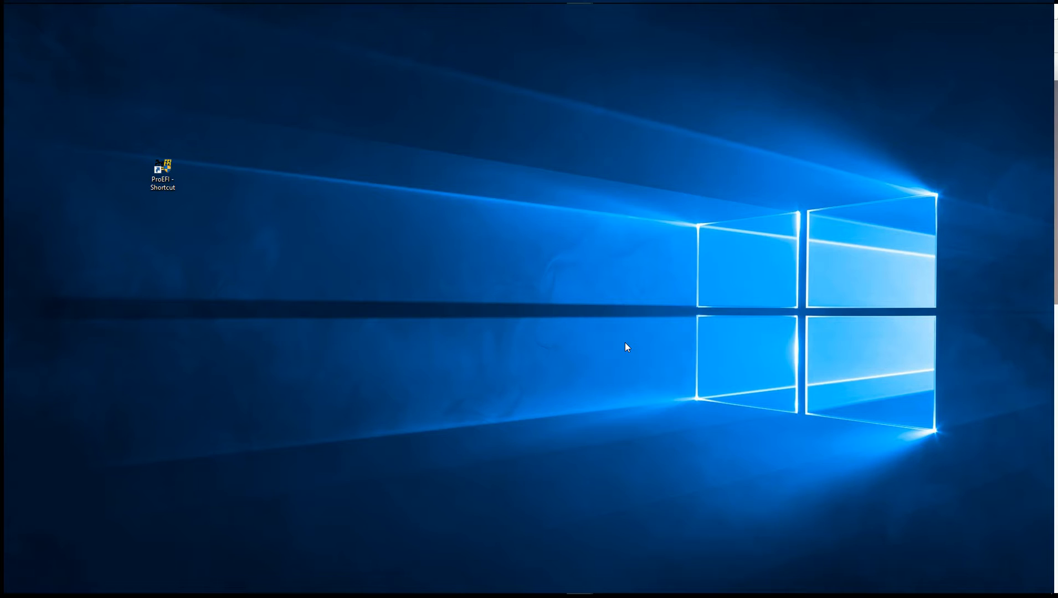
click(162, 172)
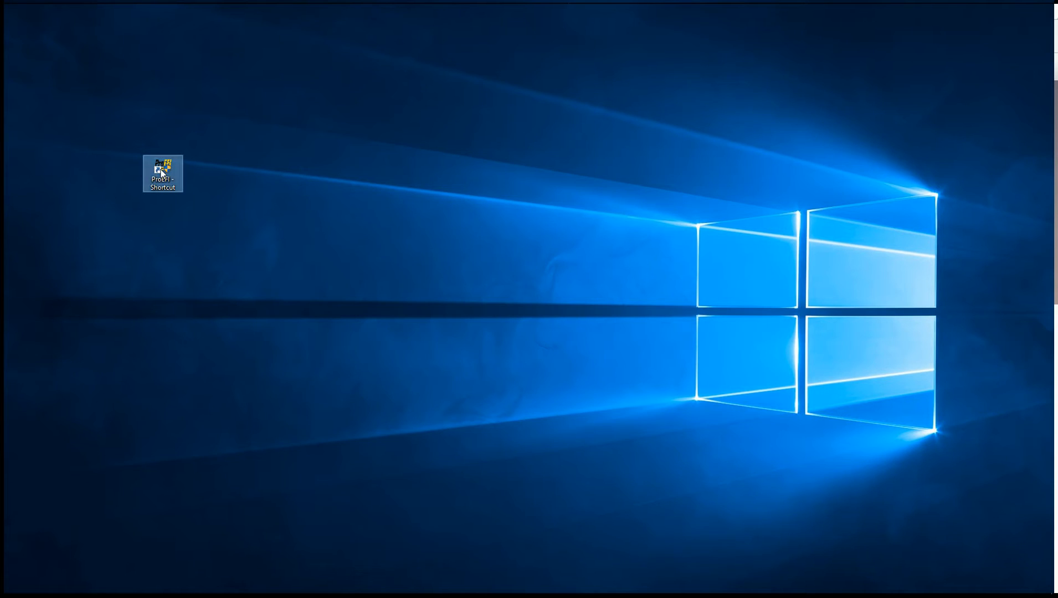
double_click(161, 174)
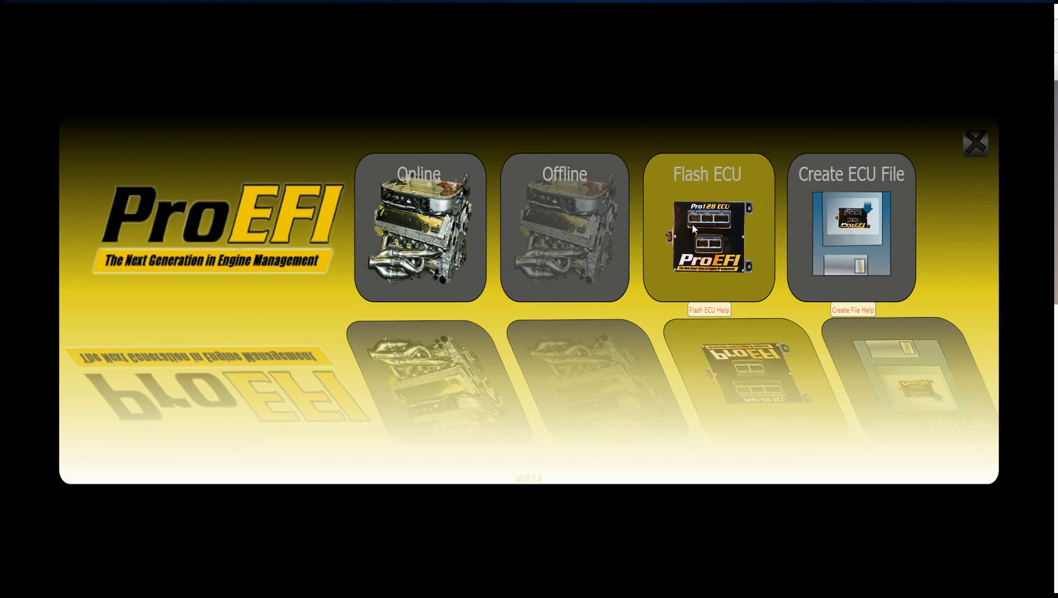
- Flash DDIDEA_5pLS9_JasonsBuildFE_Test.pro112 to the Pro112 ECU until programming finishes
click(707, 230)
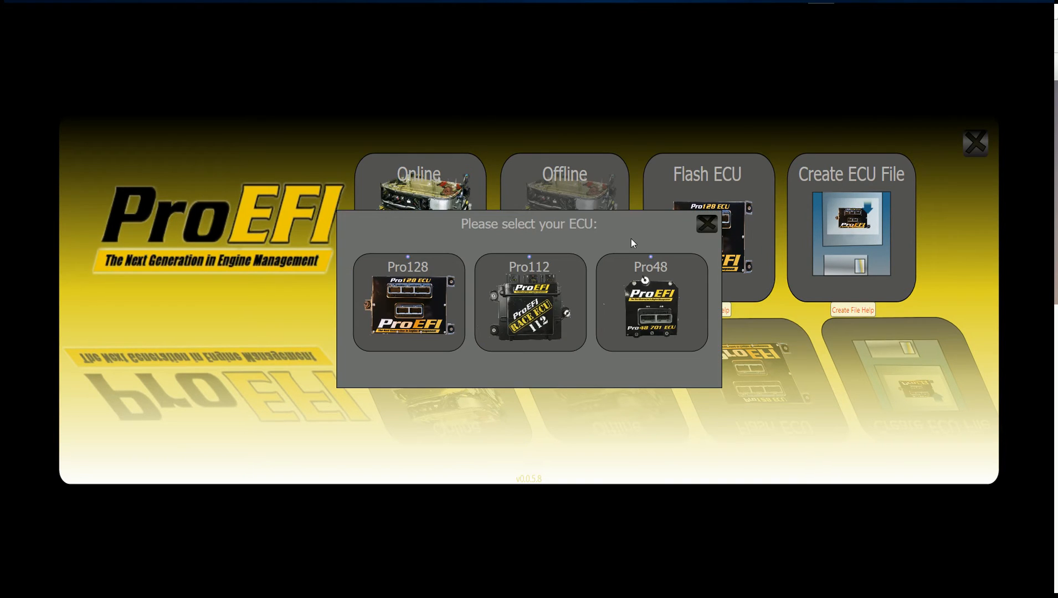
click(528, 304)
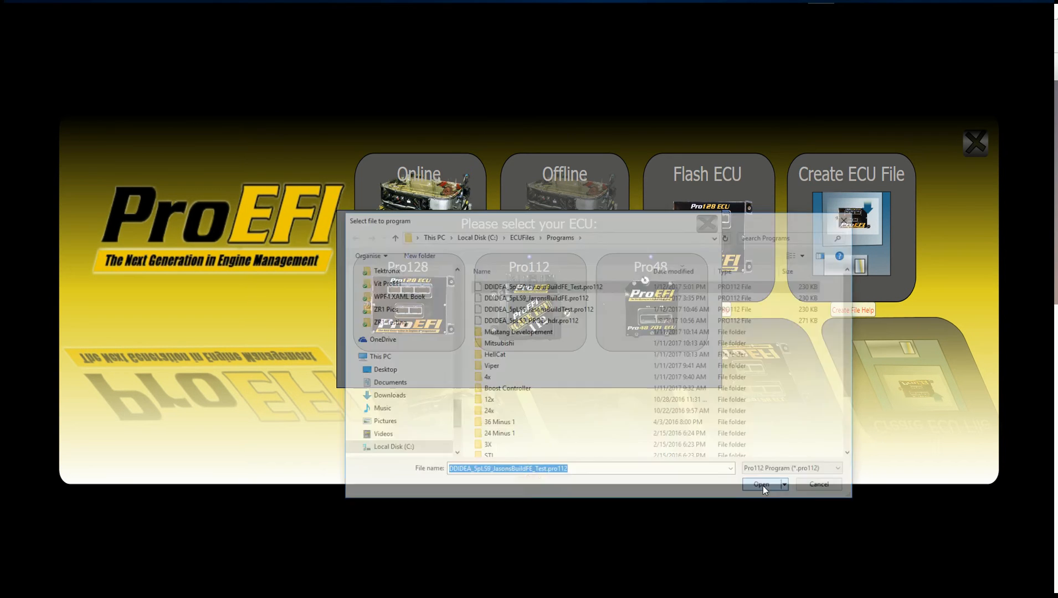
click(760, 484)
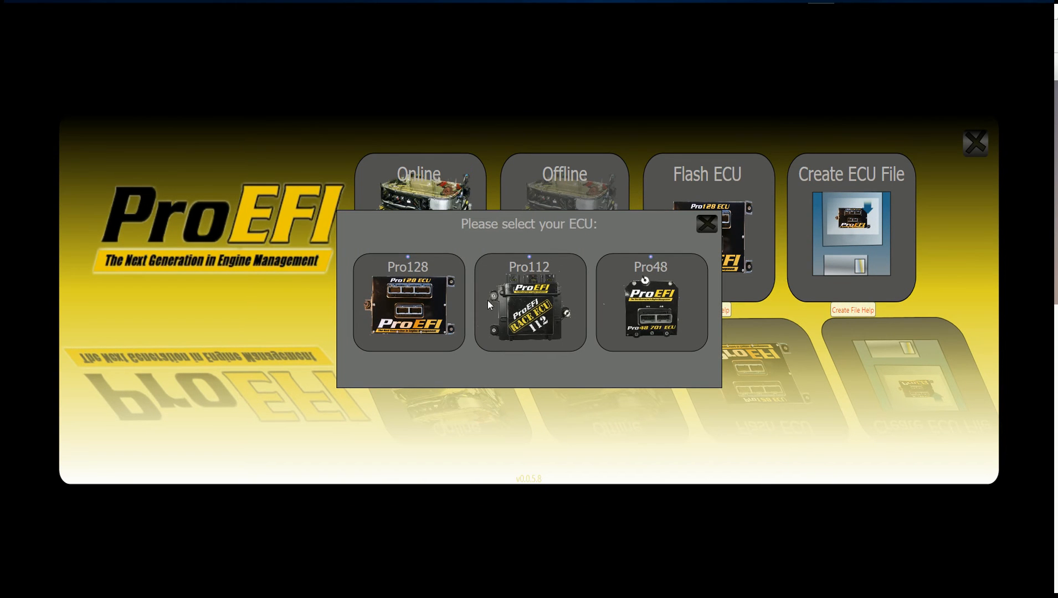
mouse_move(530, 261)
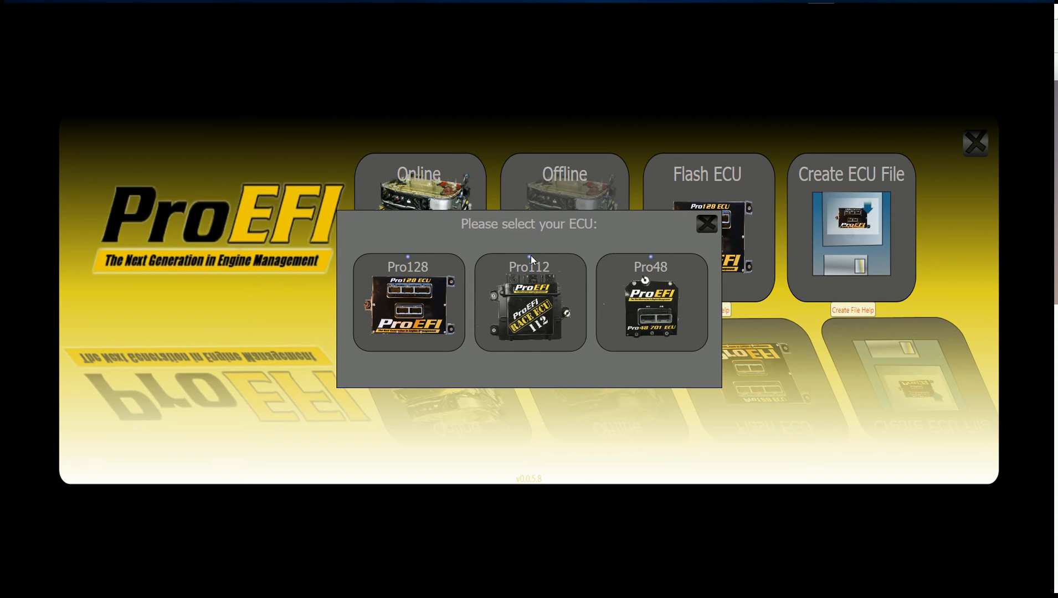
mouse_move(529, 263)
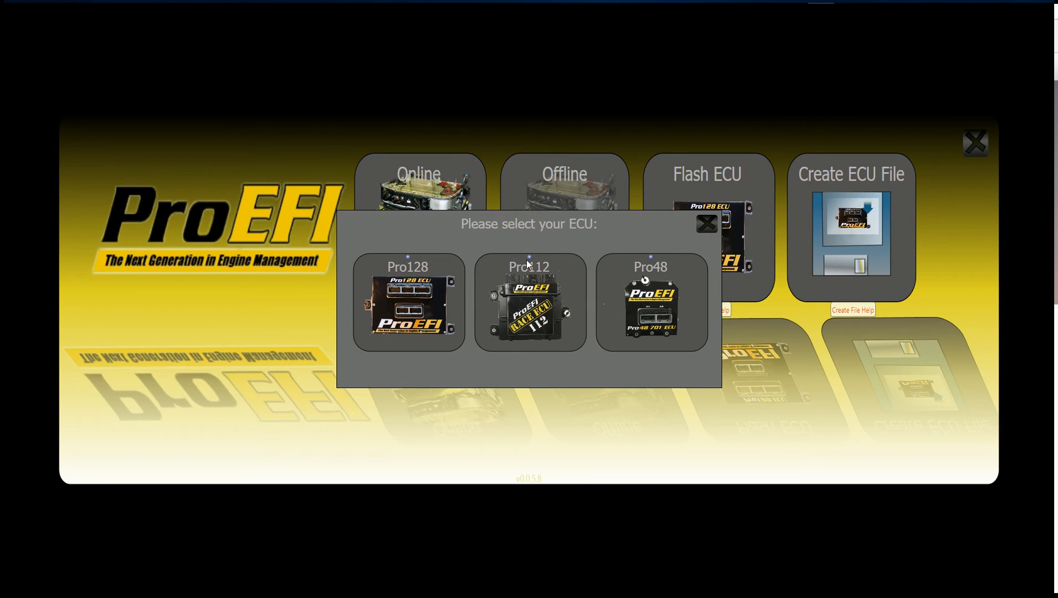
mouse_move(527, 263)
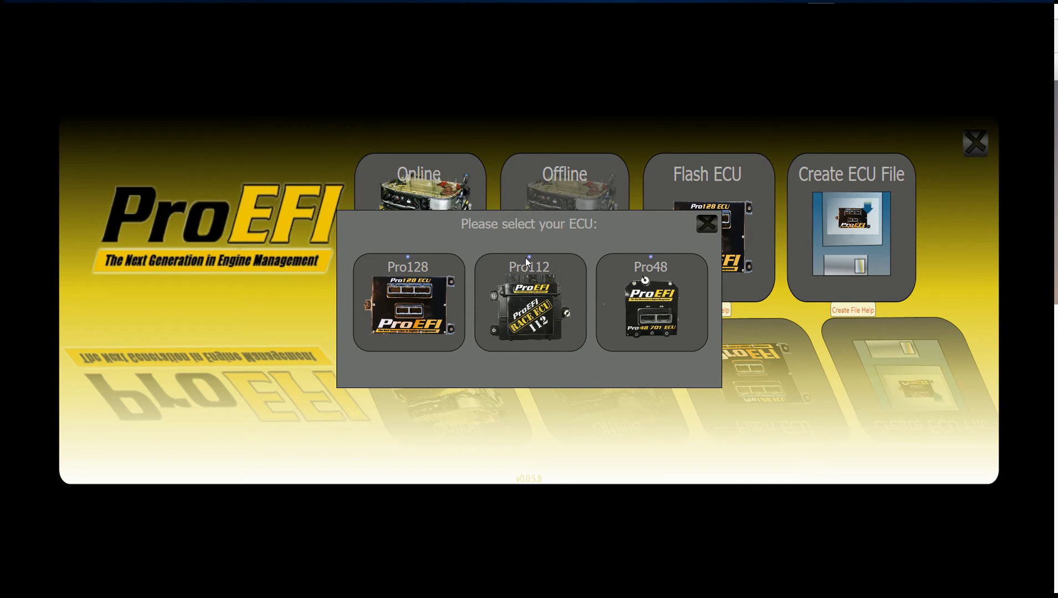
click(529, 303)
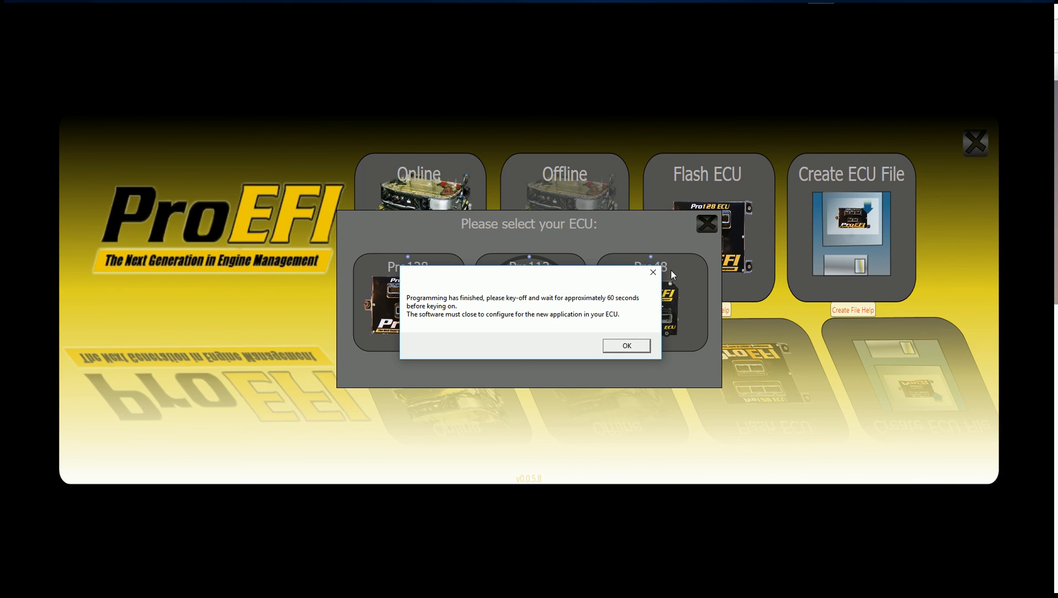
mouse_move(686, 273)
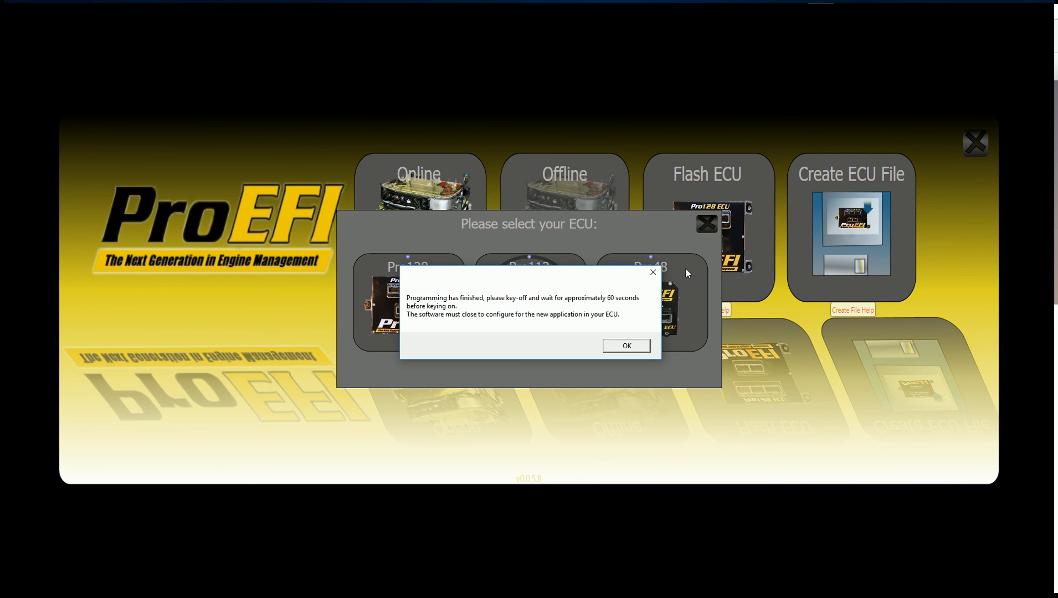